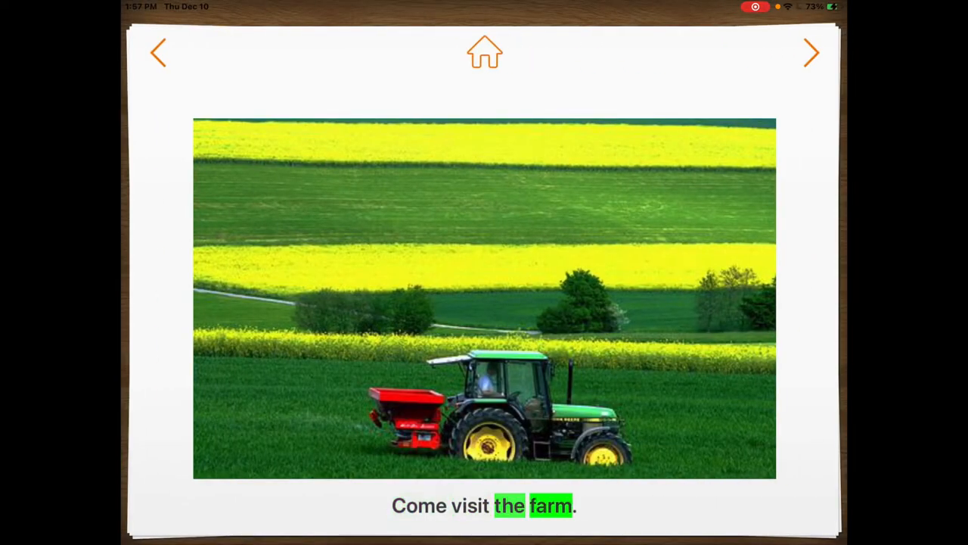
Advance through four pages of the farm animals story in Pictello.
left_click(811, 53)
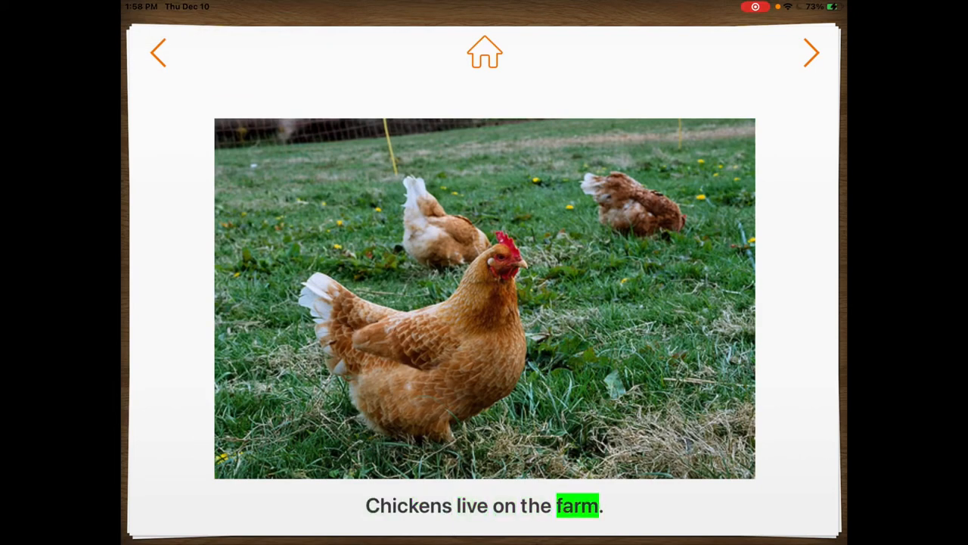
left_click(812, 53)
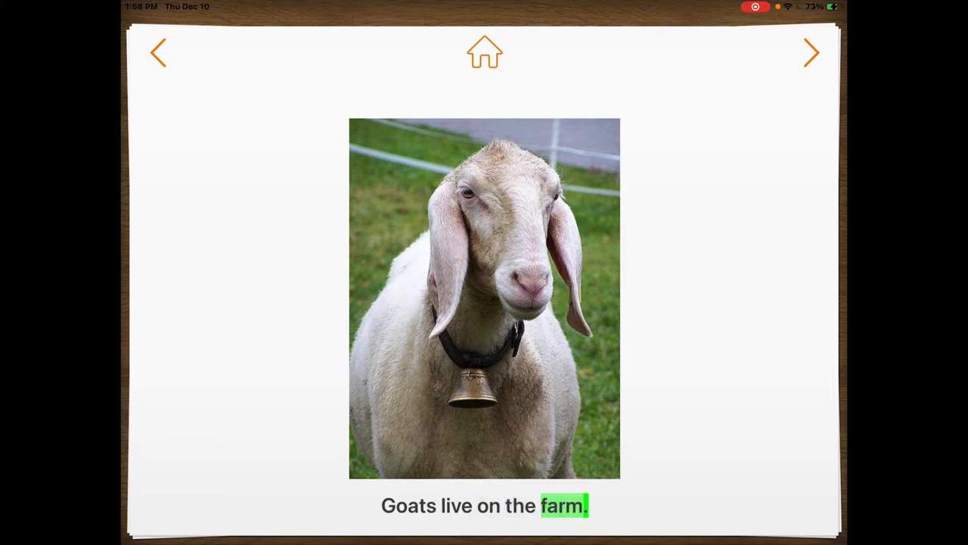
left_click(812, 52)
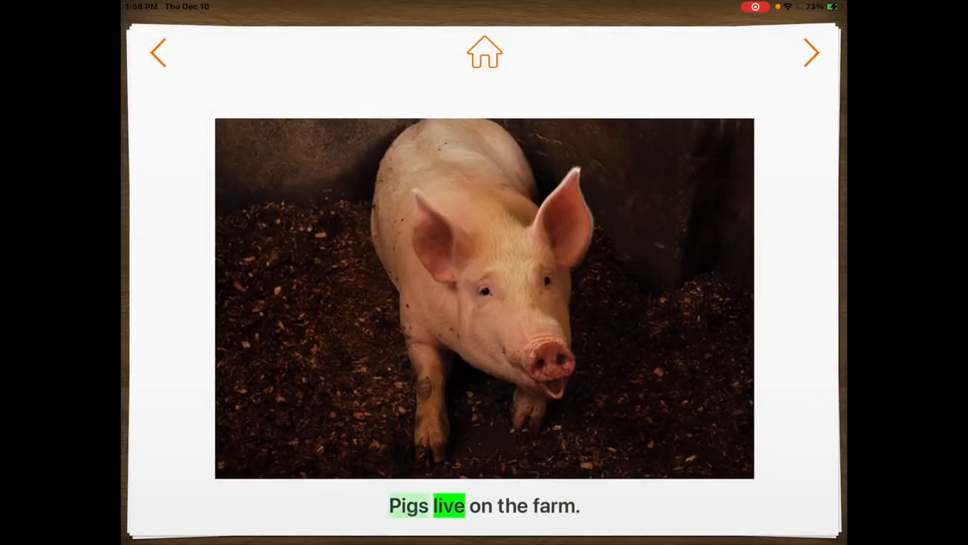
left_click(811, 53)
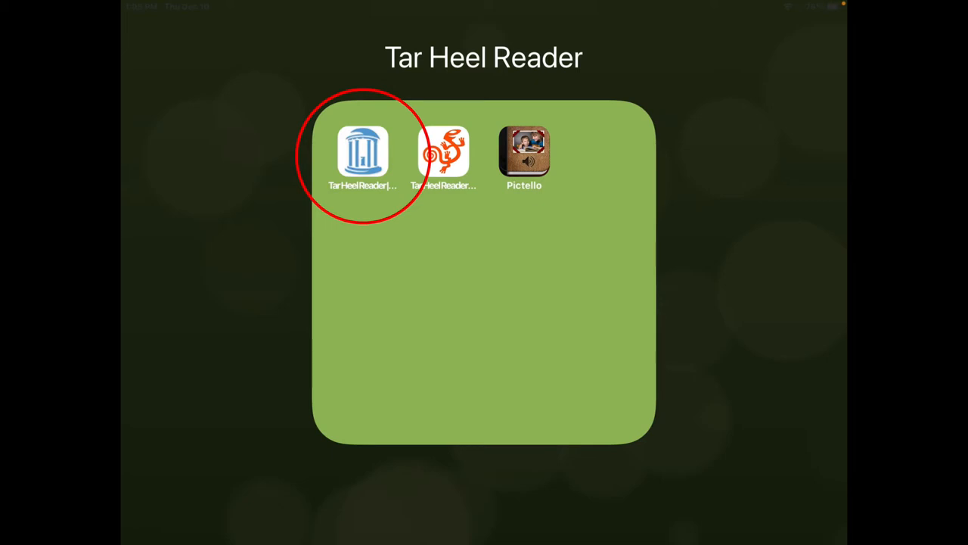
Search Tar Heel Reader for 'Turn', open Things That Turn, and copy its link.
left_click(362, 151)
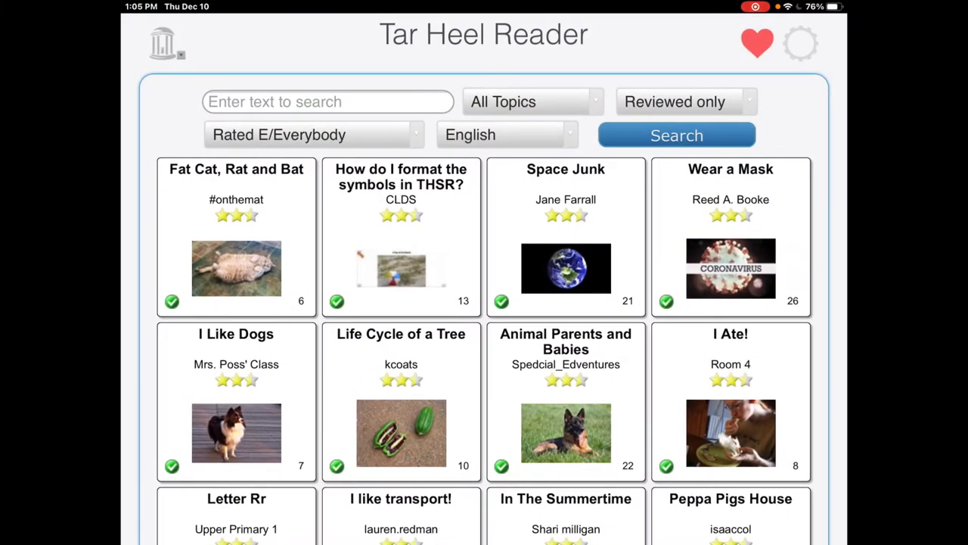
left_click(326, 101)
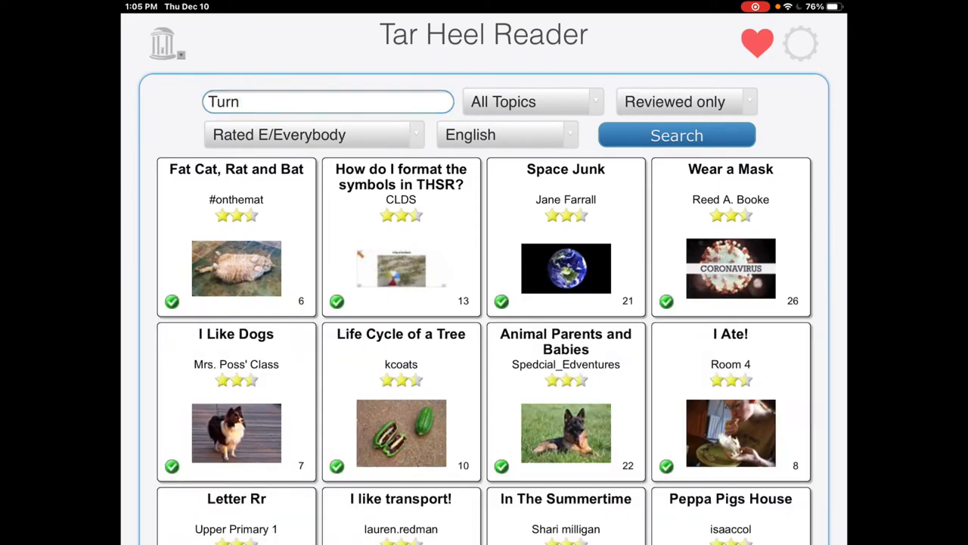
scroll("down", 3)
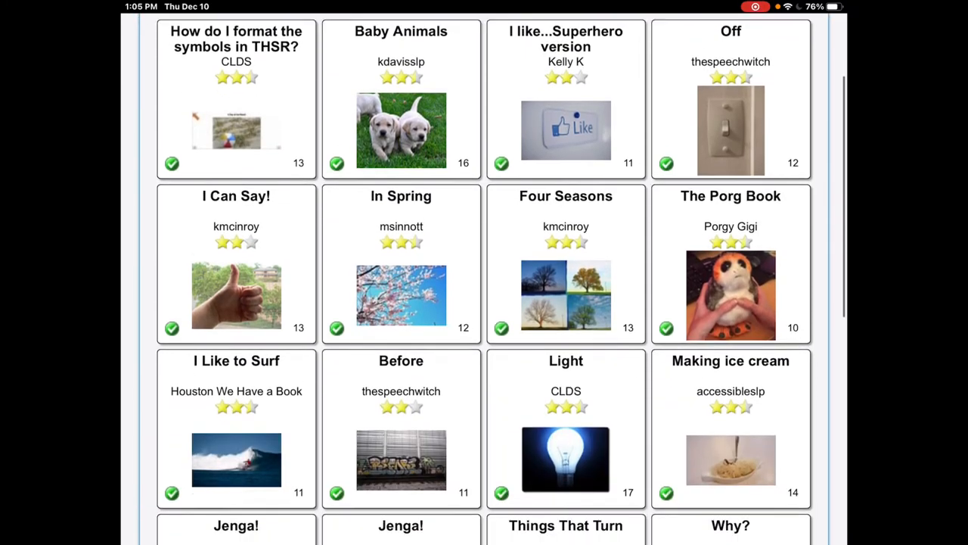
left_click(566, 525)
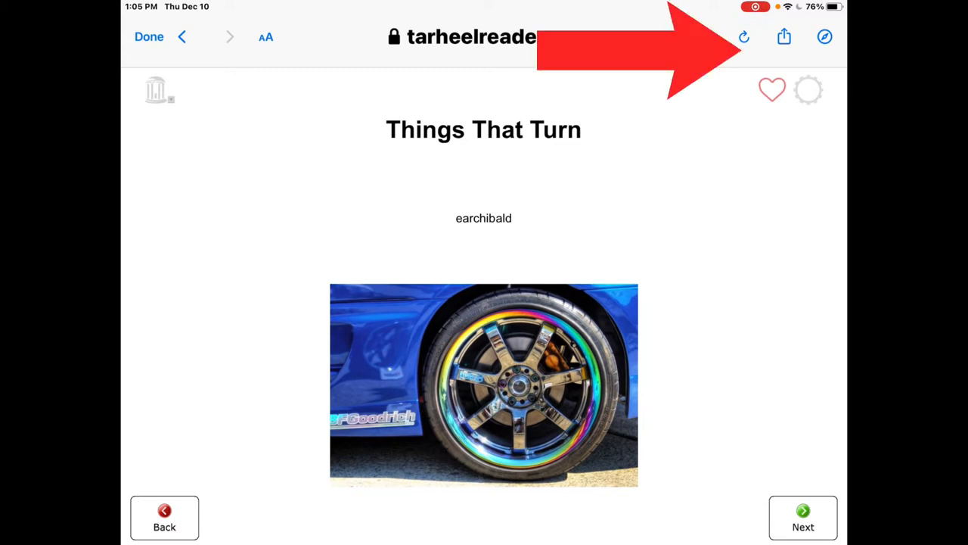
left_click(784, 36)
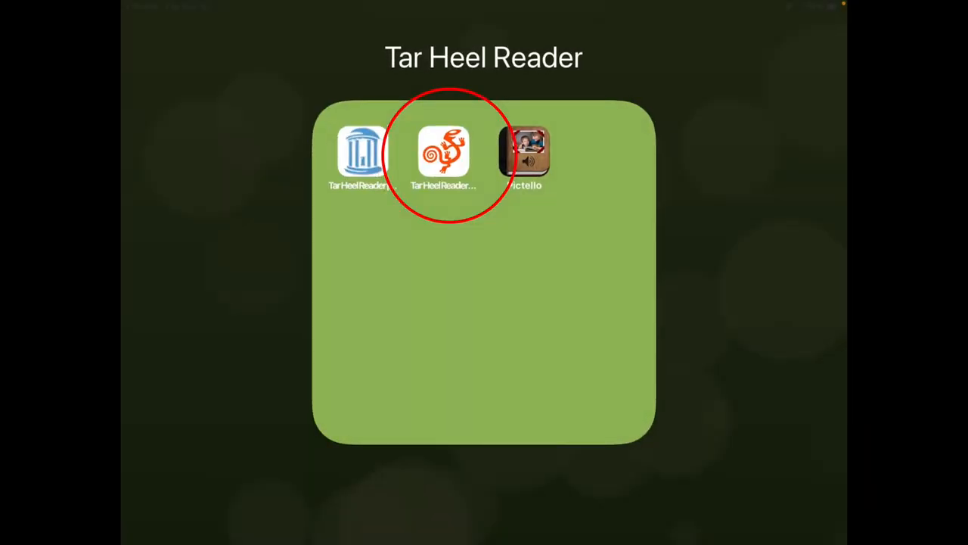
Paste the Things That Turn address into the converter and submit Pictello It!
left_click(443, 155)
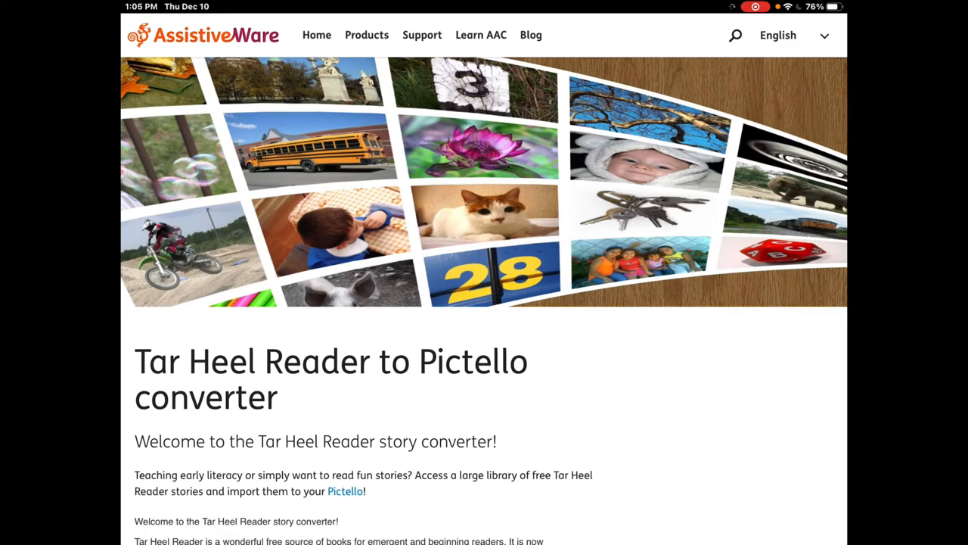
scroll("down", 3)
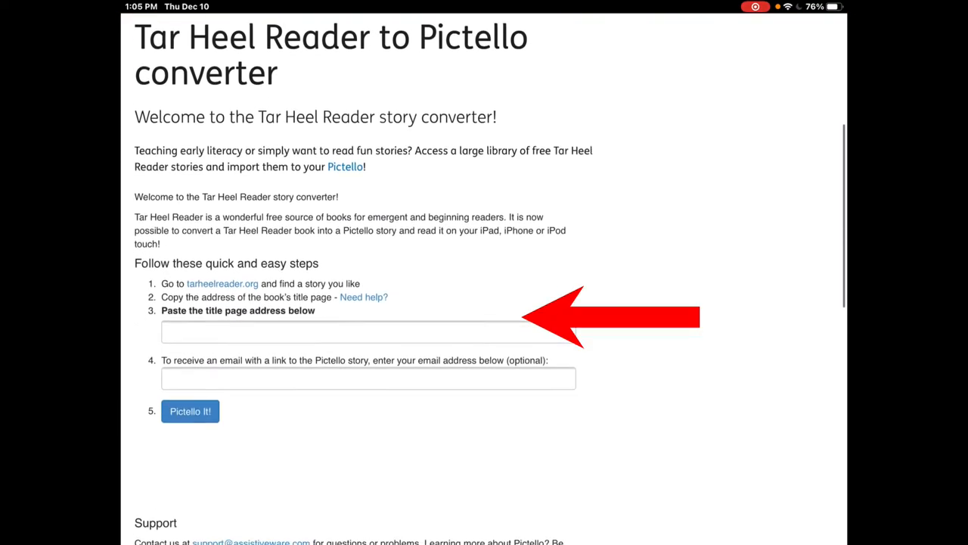
scroll("up", 3)
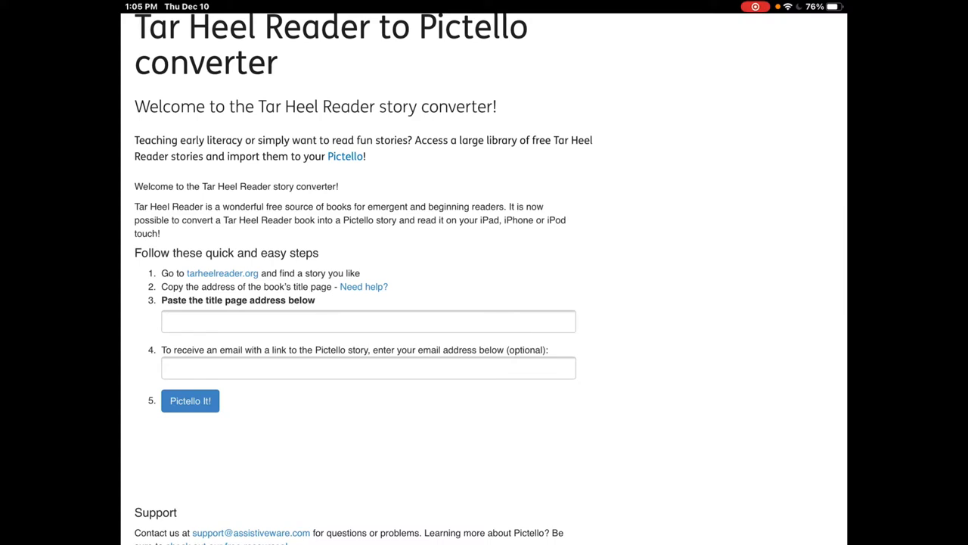
left_click(368, 321)
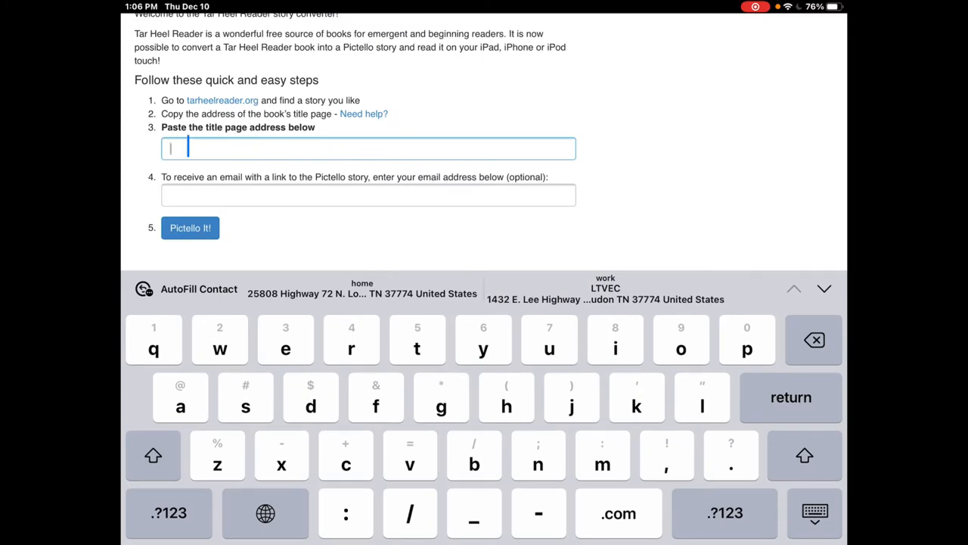
type("https://tarheelreader.org/2020/03/02/things-that-turn-3/")
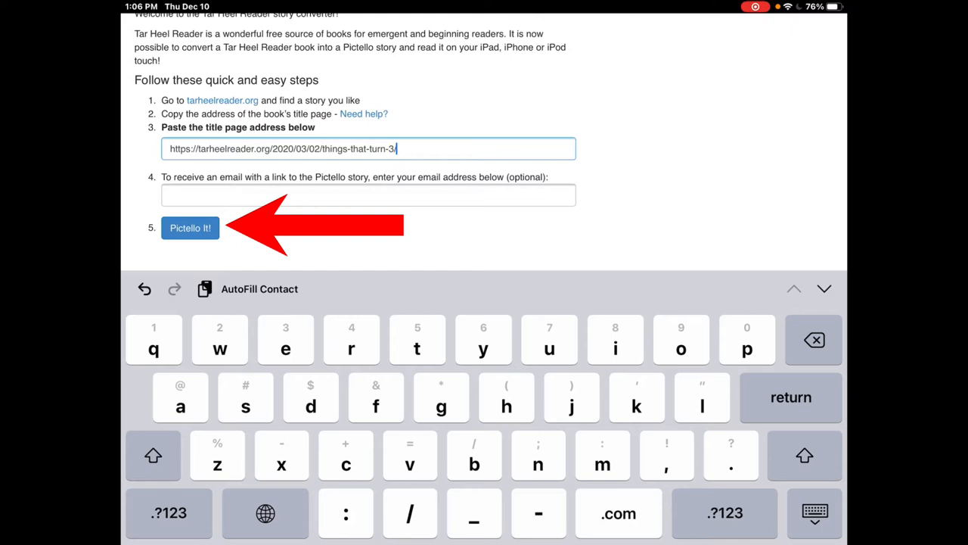
left_click(190, 228)
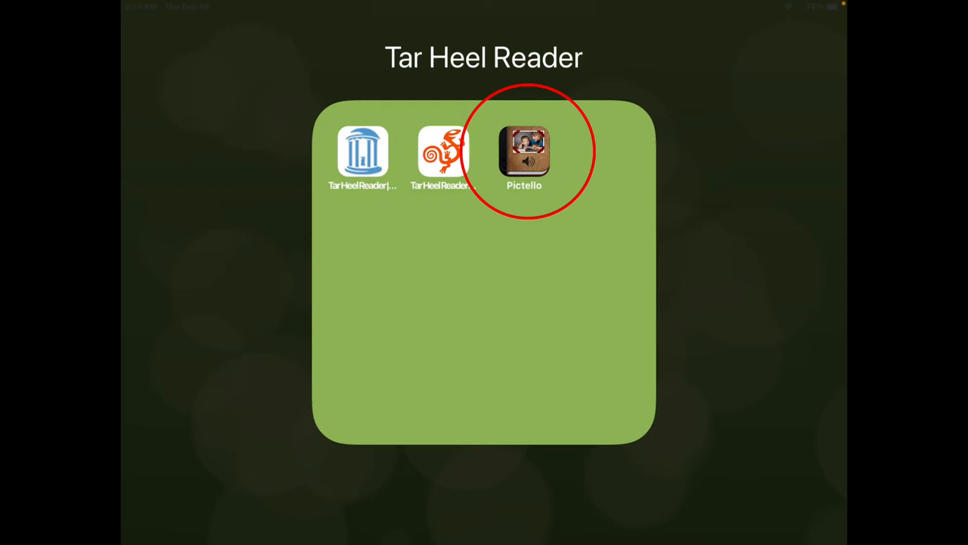
Download story code 9608-7275 from Pictello's Sharing Server.
left_click(524, 149)
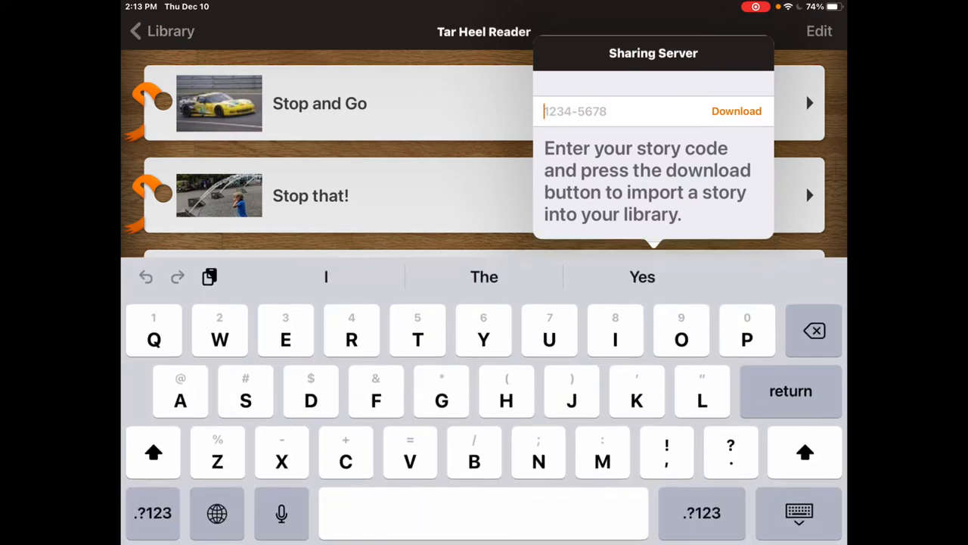
type("96087275")
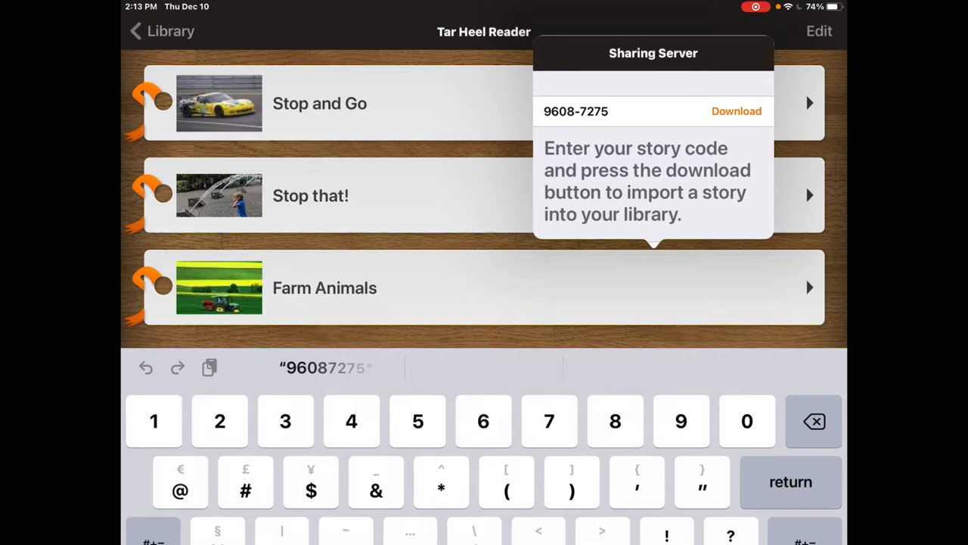
left_click(736, 111)
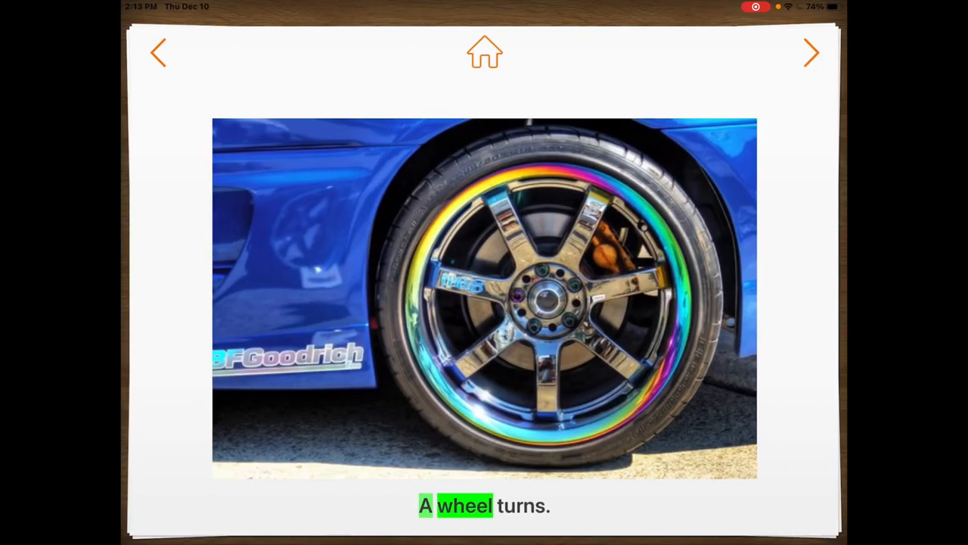
Turn the story from 'A wheel turns' to 'A merry-go-round turns'.
left_click(811, 53)
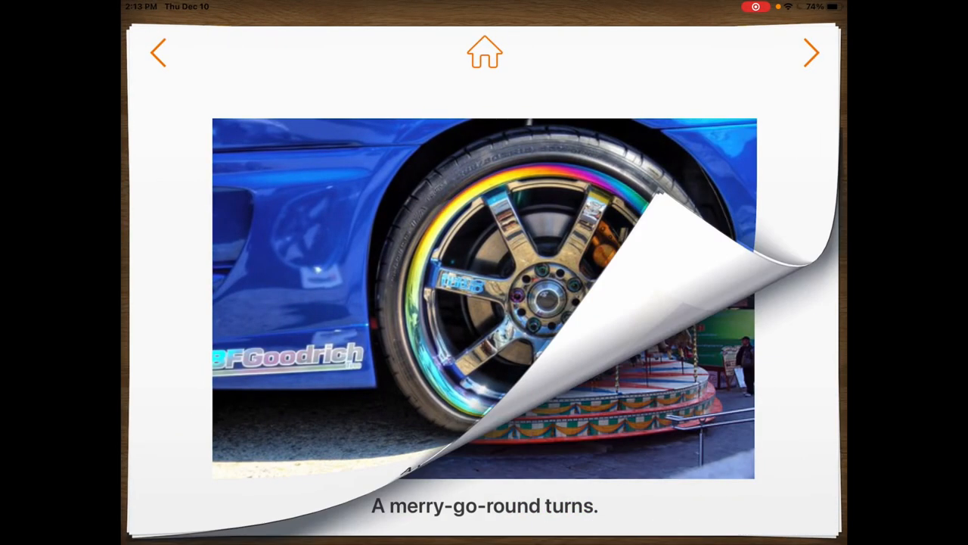
left_click(811, 53)
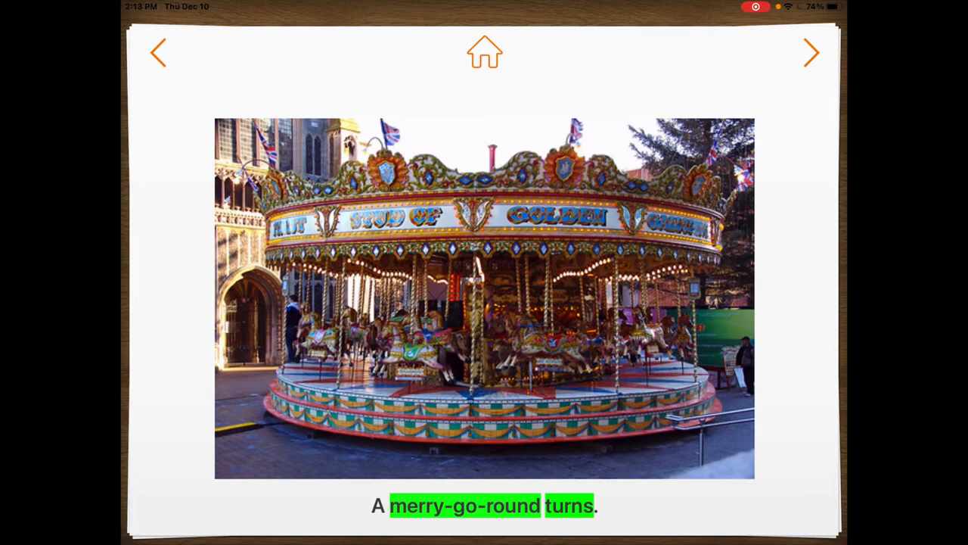
left_click(483, 51)
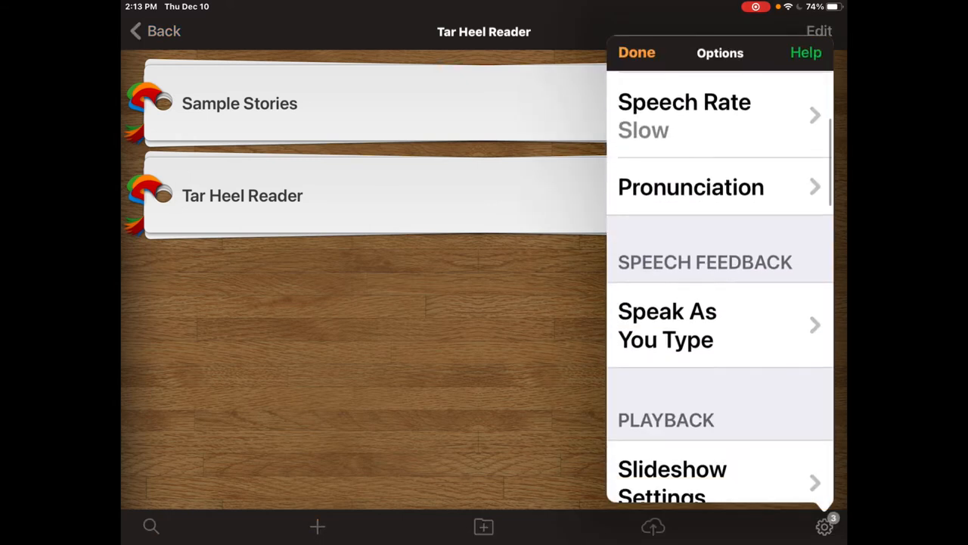
Set Pictello's Configure Switches to 1 Switch using Space.
scroll("down", 3)
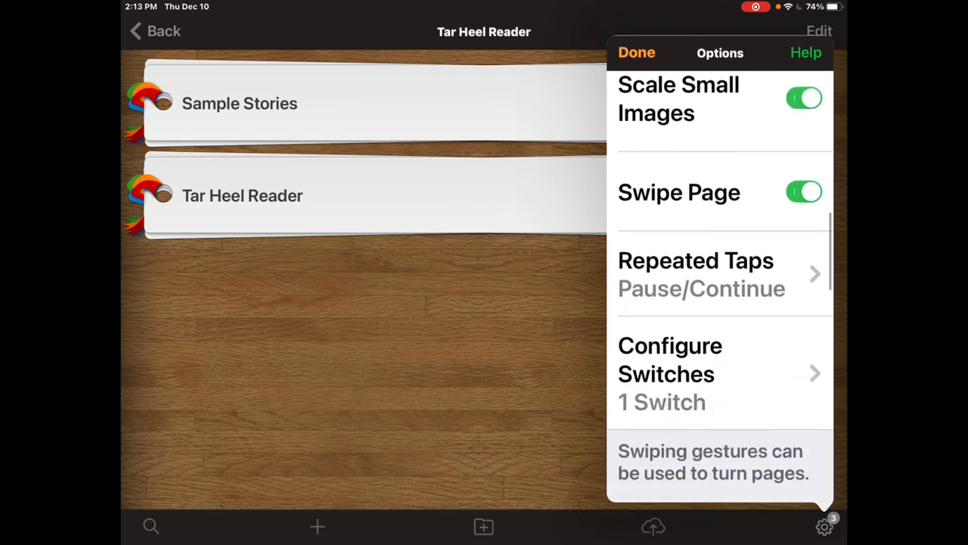
scroll("down", 3)
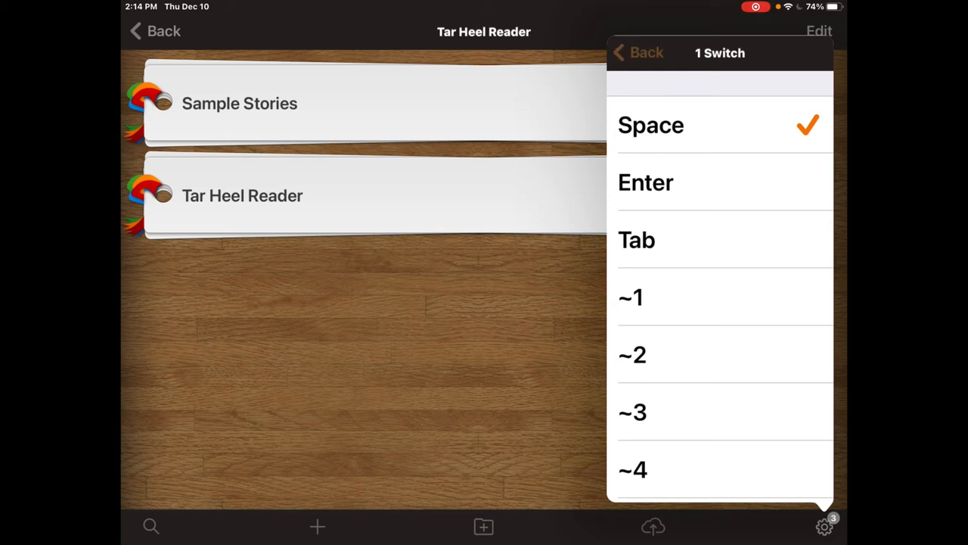
left_click(638, 53)
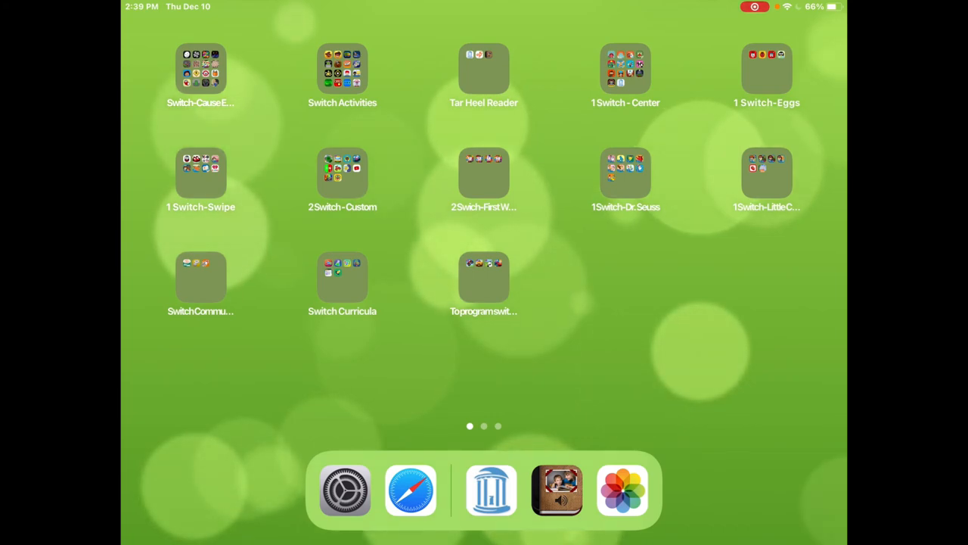
Add the Tar Heel Reader Find page in Safari to the home screen.
left_click(484, 68)
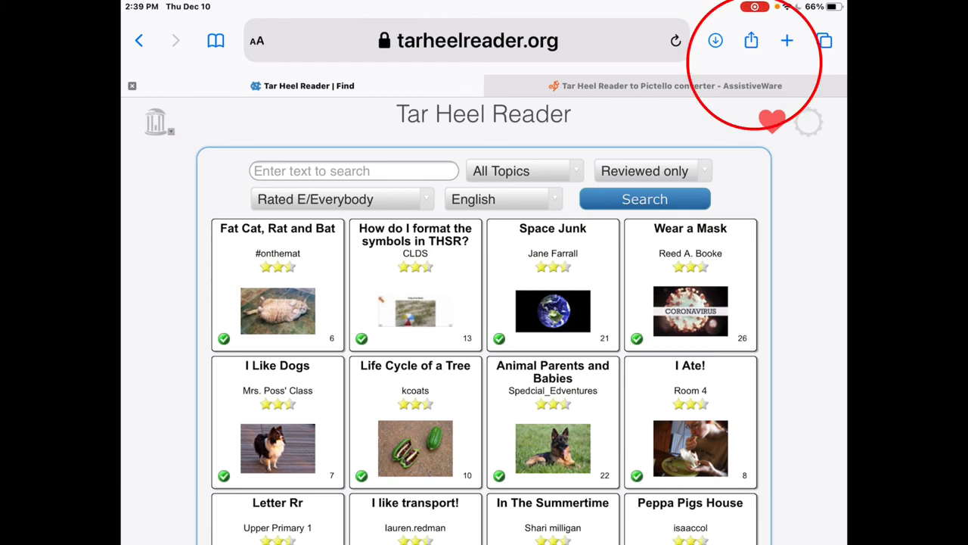
left_click(750, 40)
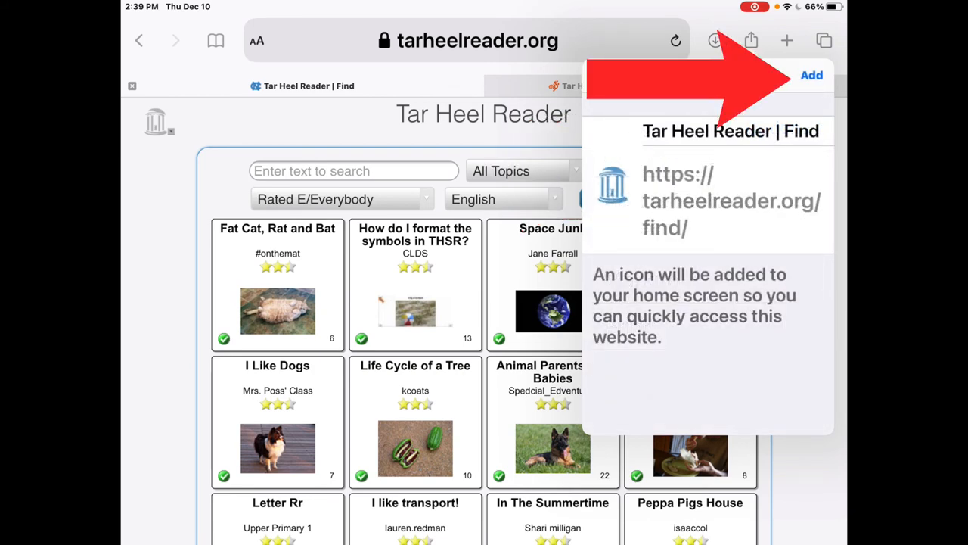
left_click(812, 75)
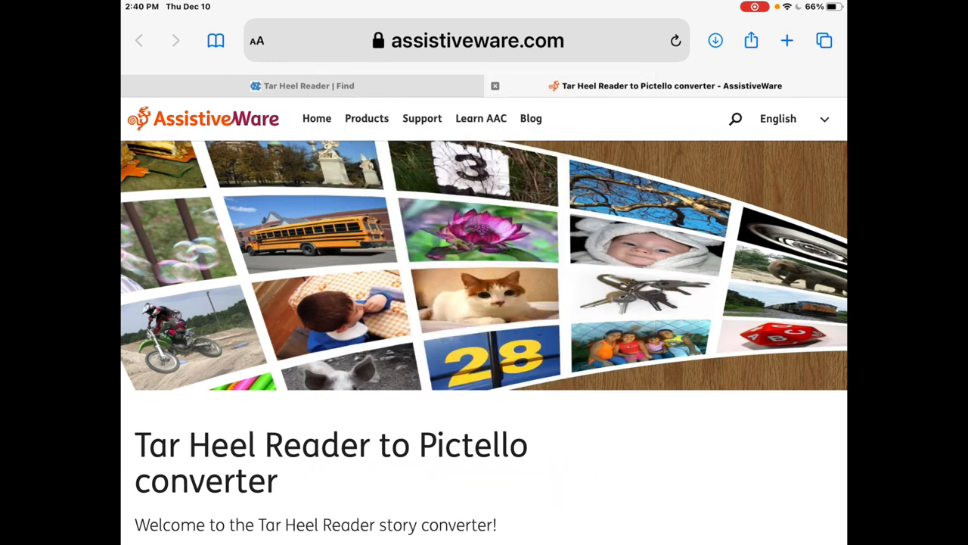
Add the AssistiveWare converter page in Safari to the home screen.
left_click(751, 40)
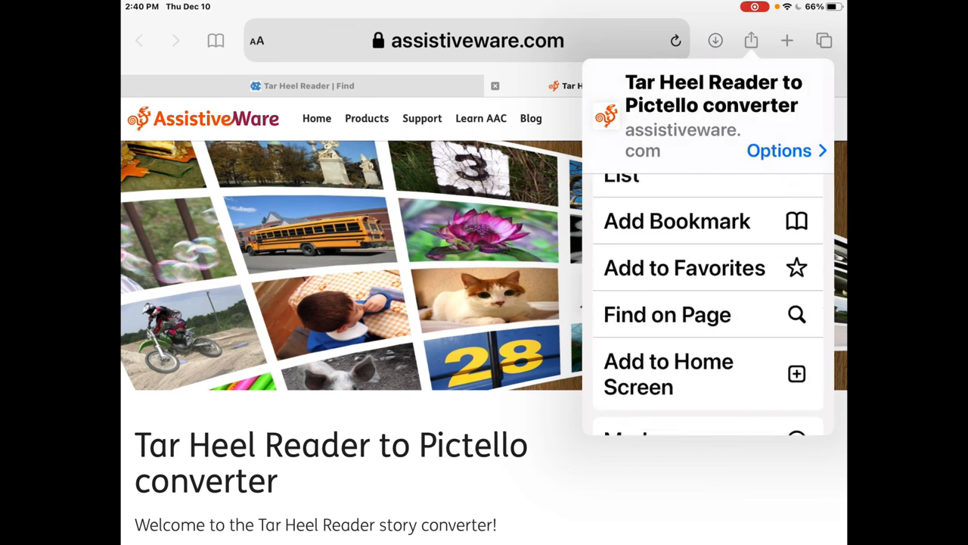
scroll("down", 3)
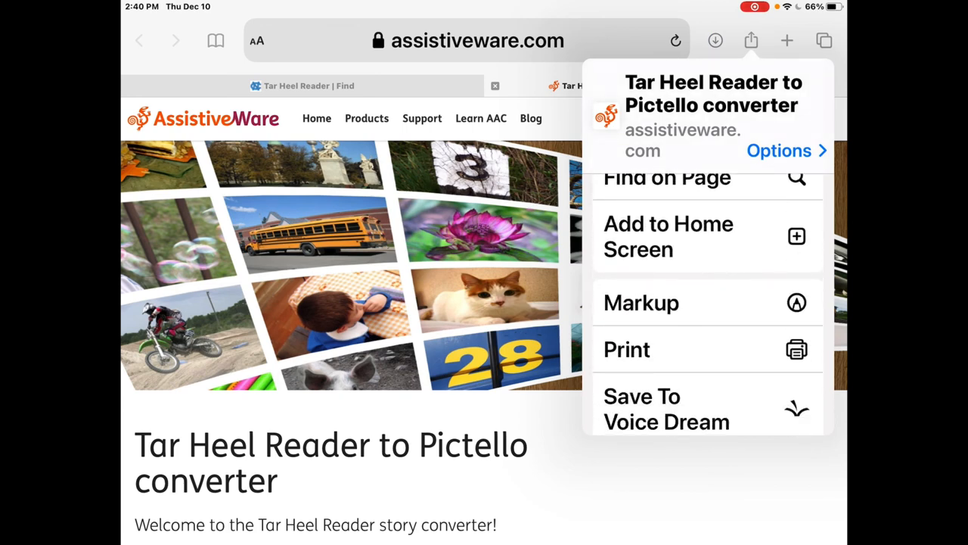
left_click(668, 236)
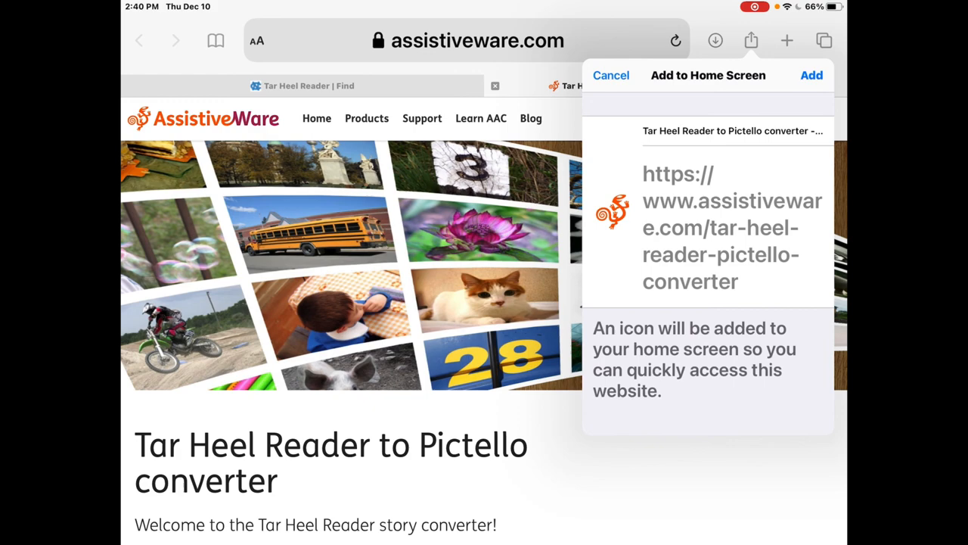
left_click(811, 75)
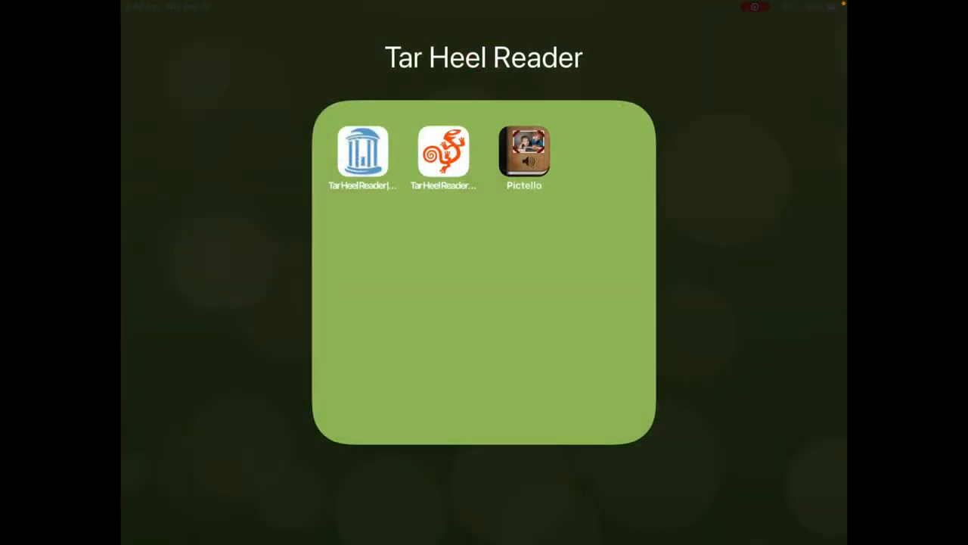